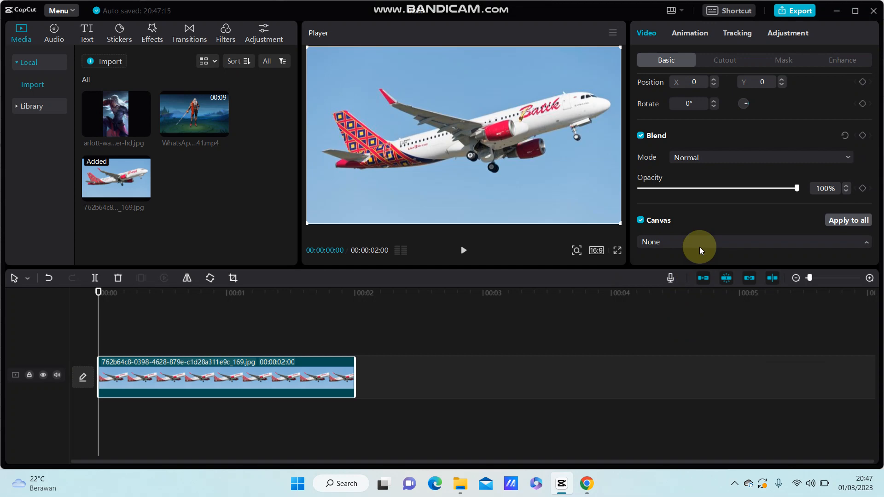
Switch Canvas from None to Style and browse to the pink cloudy sky background
left_click(753, 242)
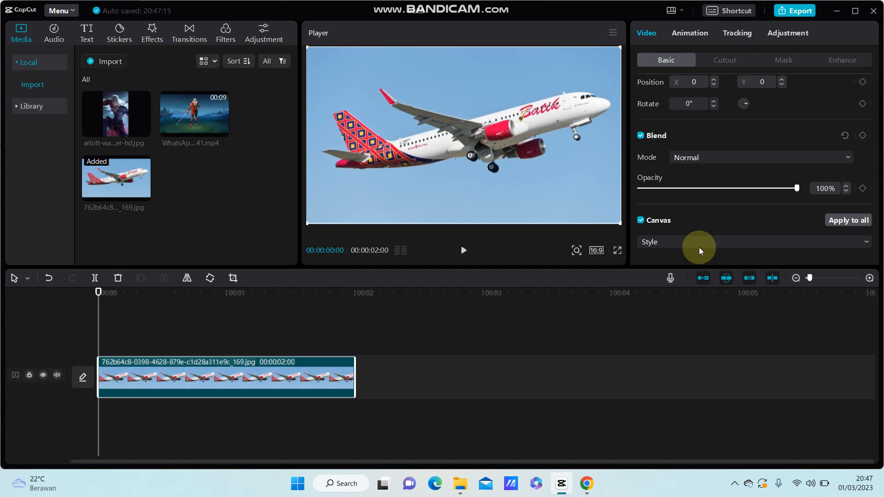
left_click(754, 241)
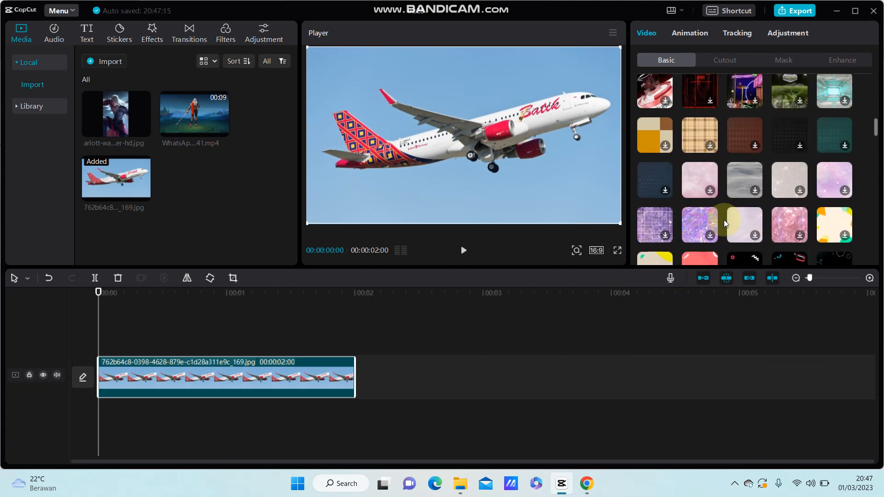
scroll("down", 3)
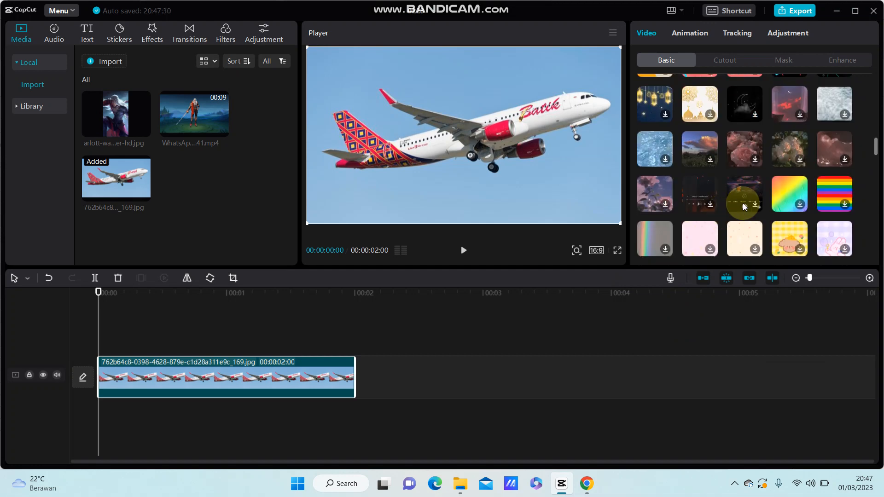
scroll("down", 3)
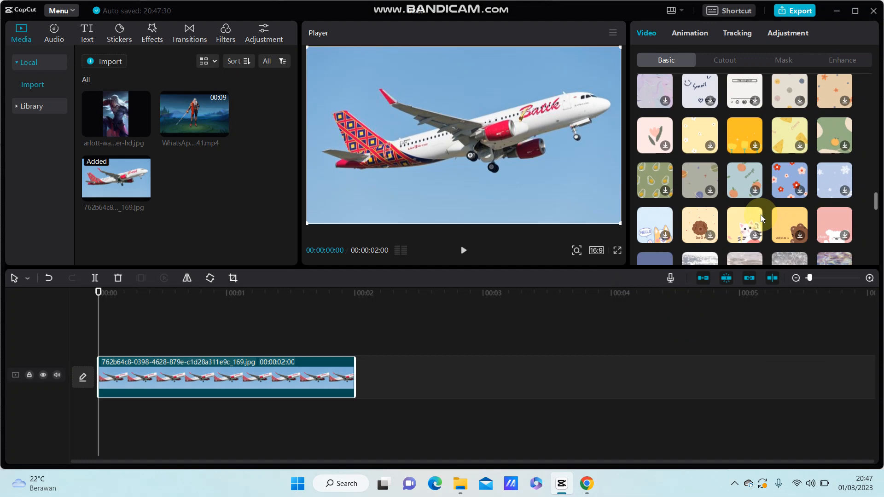
scroll("down", 3)
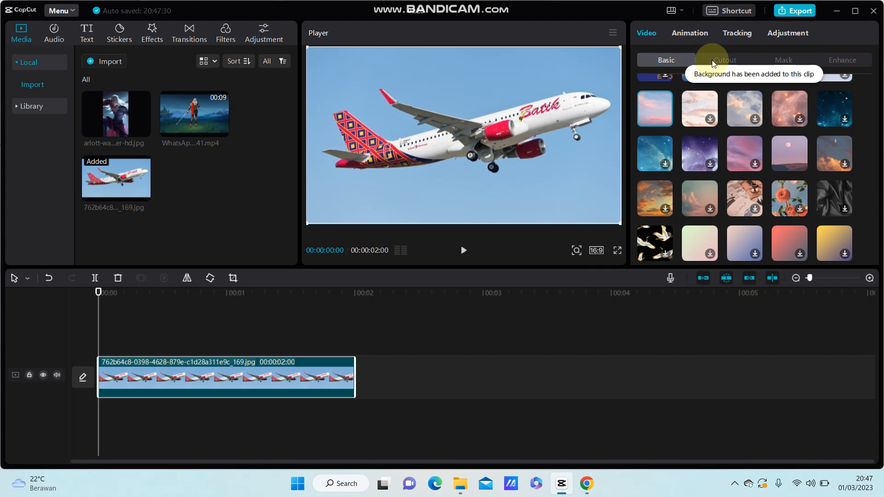
Enable Chroma key in Cutout, sample the blue sky and tune Strength and Shadow until it vanishes
left_click(725, 60)
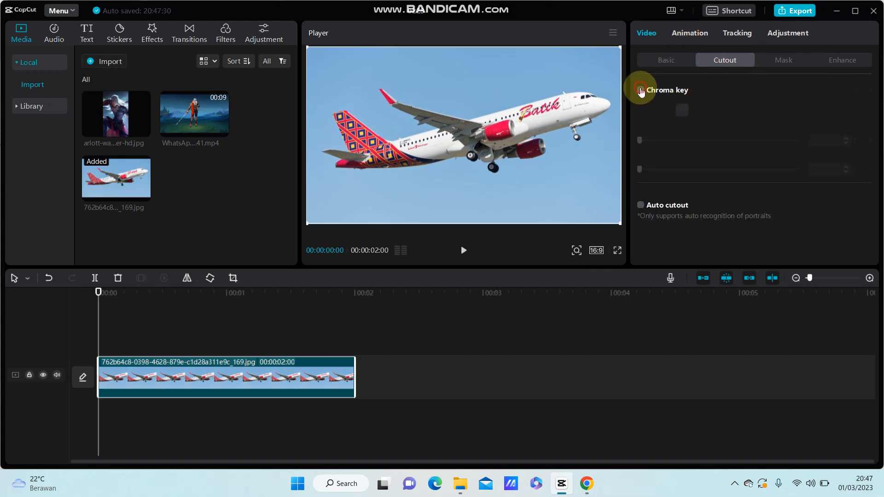
left_click(641, 89)
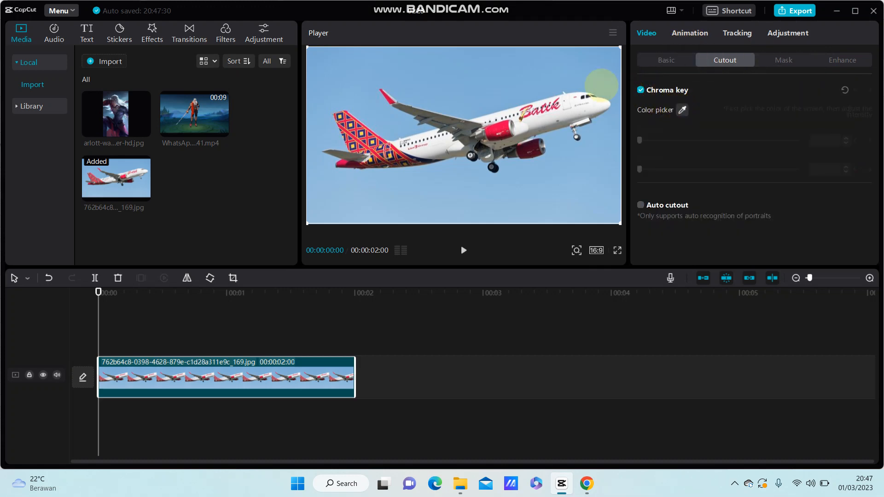
left_click(469, 72)
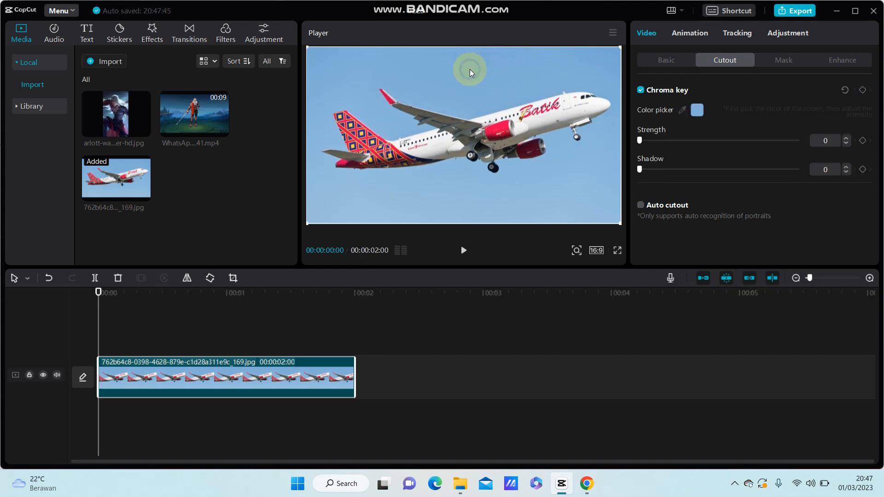
left_click_drag(640, 140, 649, 140)
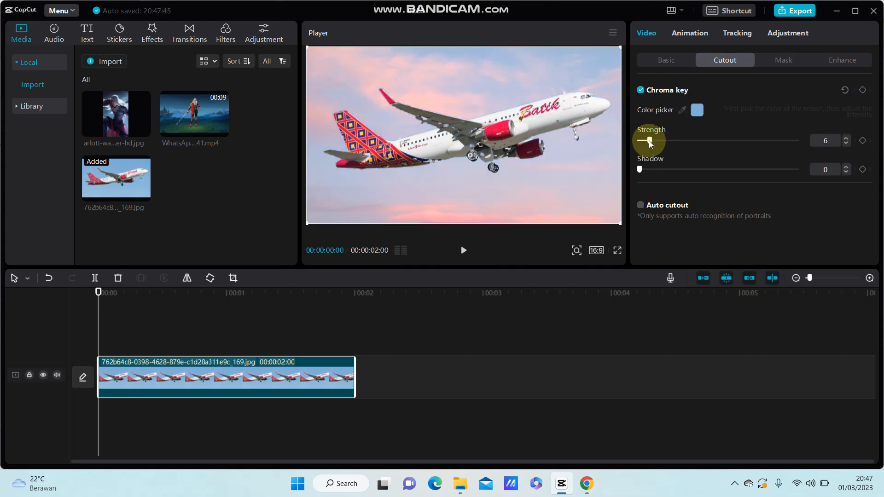
left_click_drag(648, 140, 643, 140)
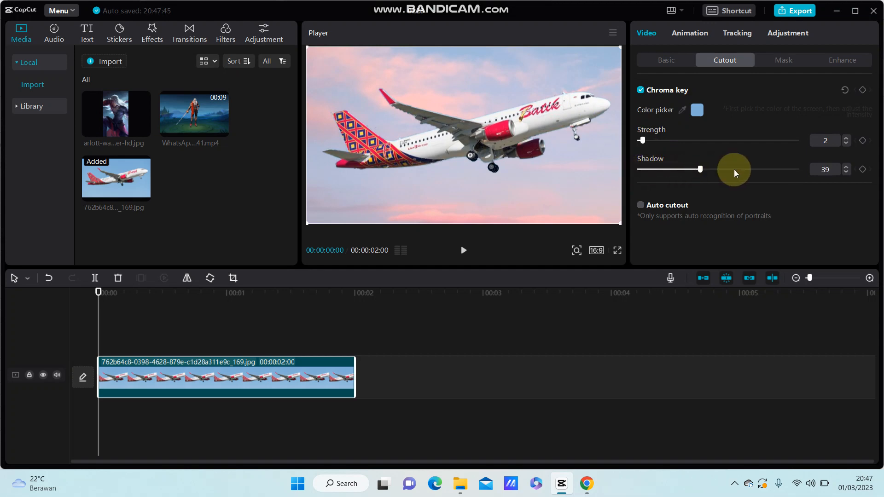
Lower the plane clip's Scale to about 47% in the Basic settings
left_click(665, 60)
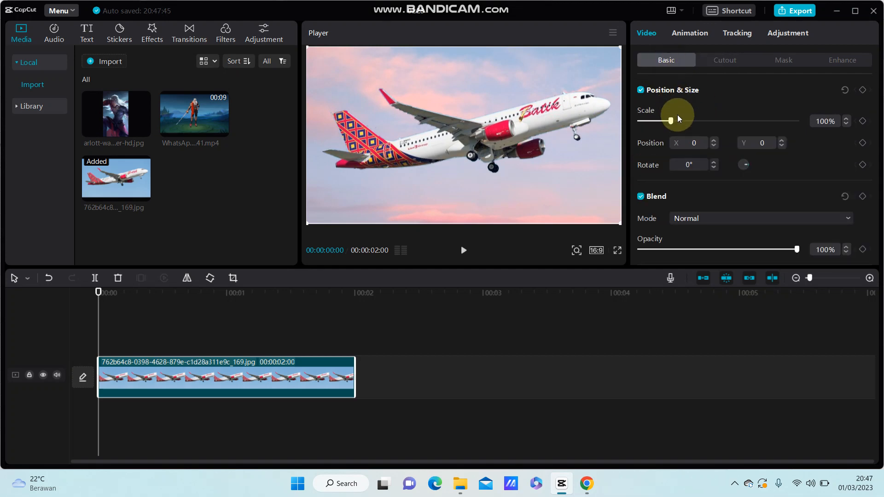
left_click_drag(670, 120, 654, 120)
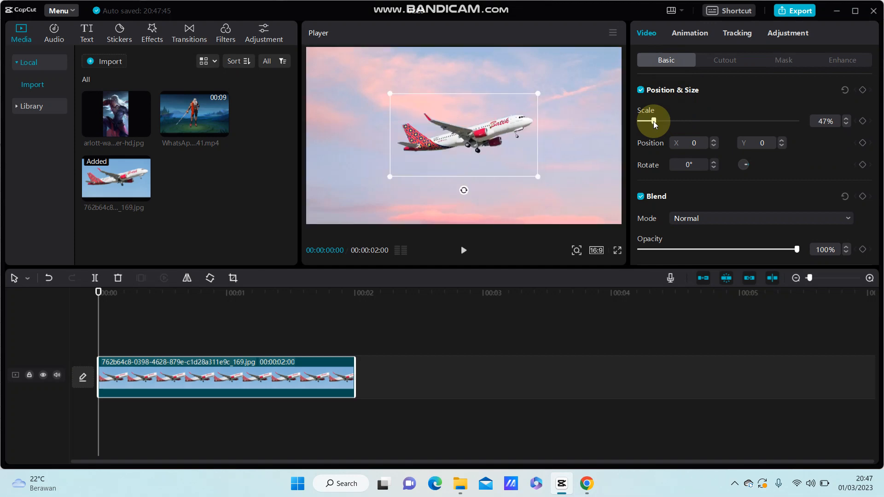
left_click_drag(654, 120, 646, 120)
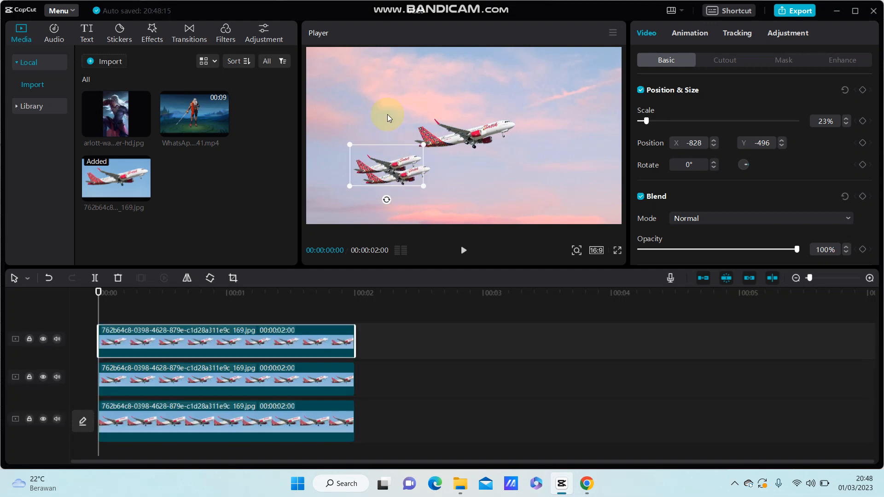
Move a small plane copy to the left side of the pink sky
left_click_drag(387, 165, 369, 100)
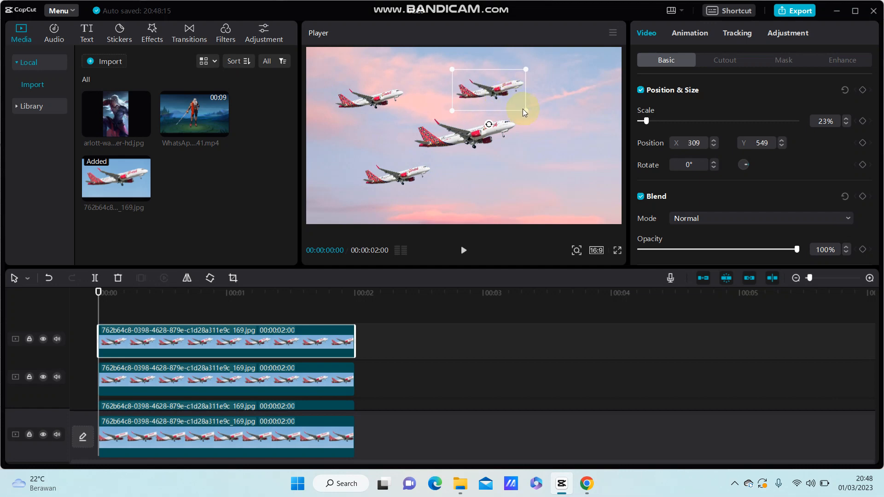
mouse_move(504, 113)
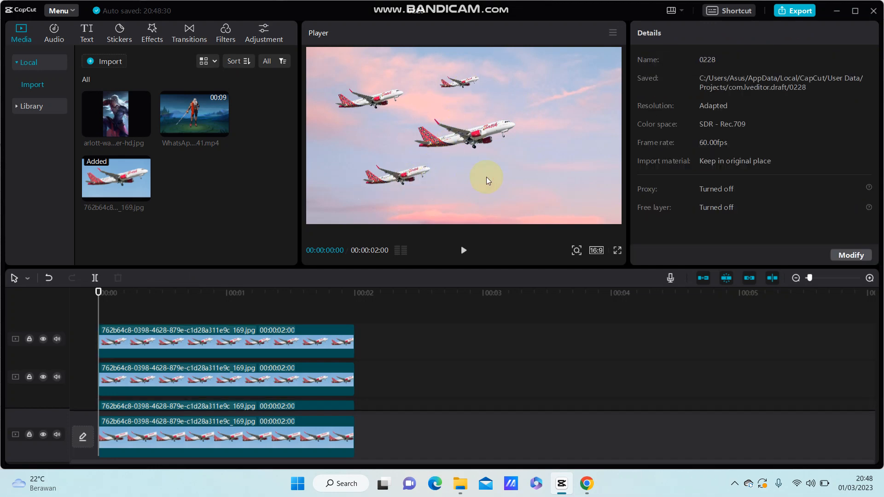
Select a small plane, move it lower right, enlarge it to about 41% and set it at the bottom-right edge
left_click(225, 341)
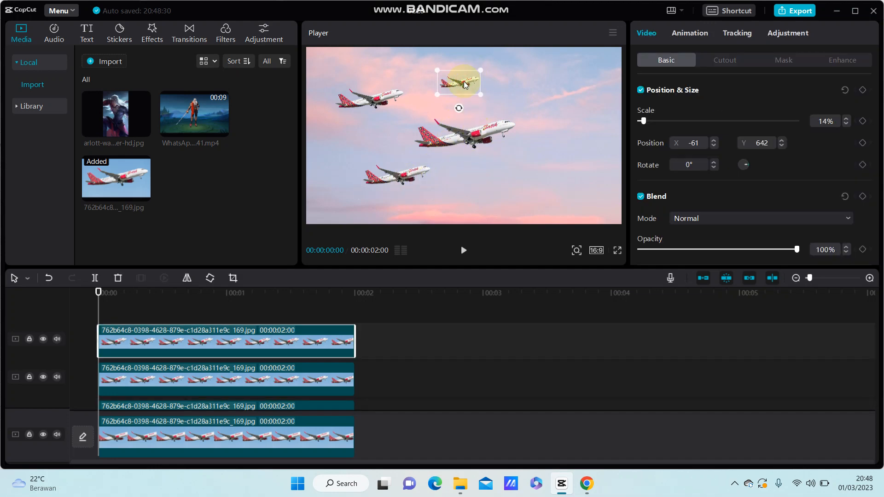
left_click_drag(459, 82, 521, 166)
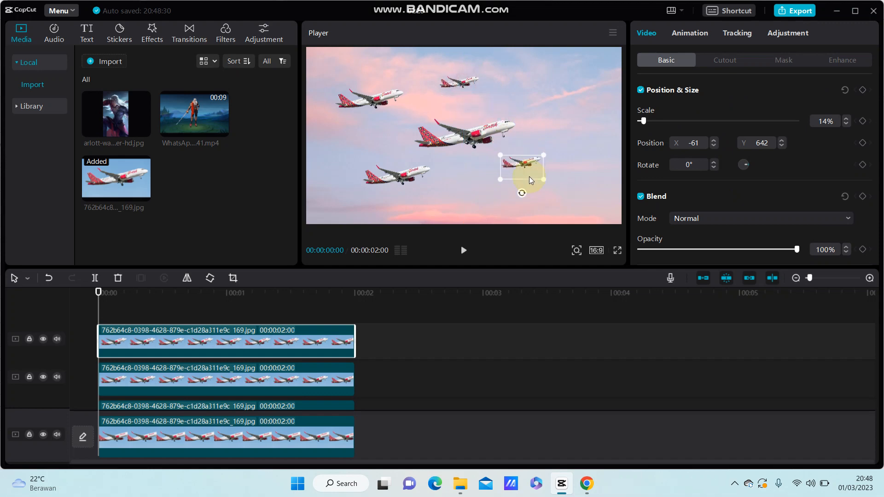
left_click_drag(527, 172, 552, 157)
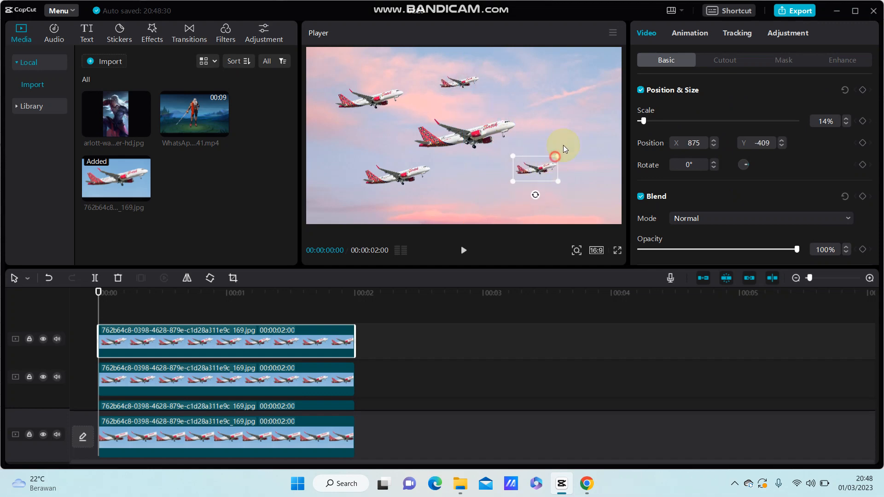
left_click_drag(558, 157, 605, 139)
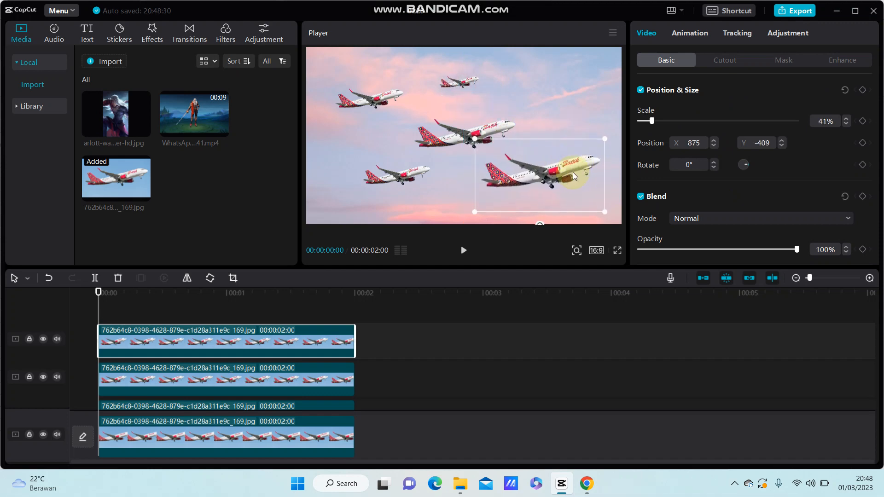
left_click_drag(574, 177, 531, 191)
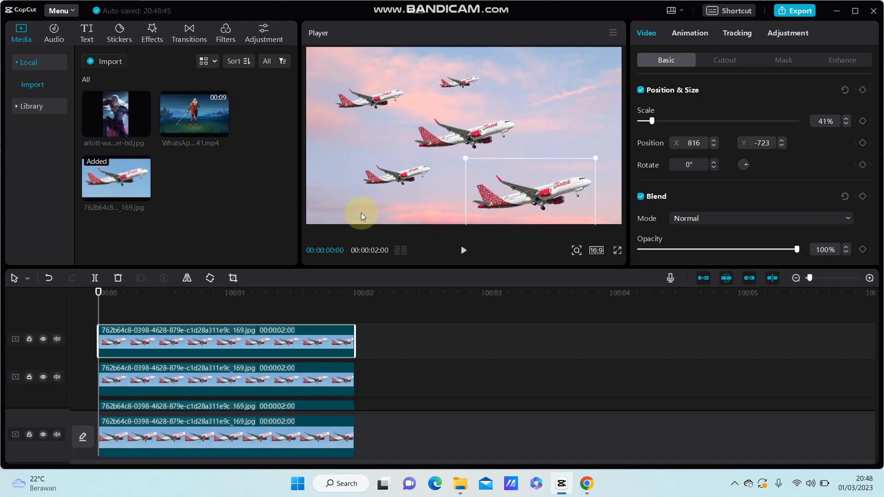